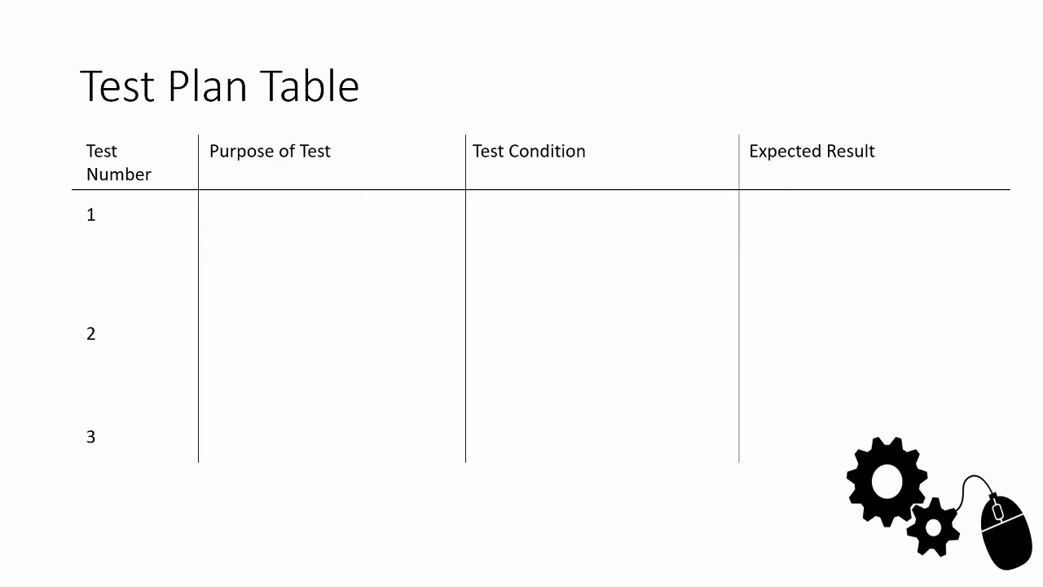
text(What is the test going to be carried out for. What aspect of the device are you testing?)
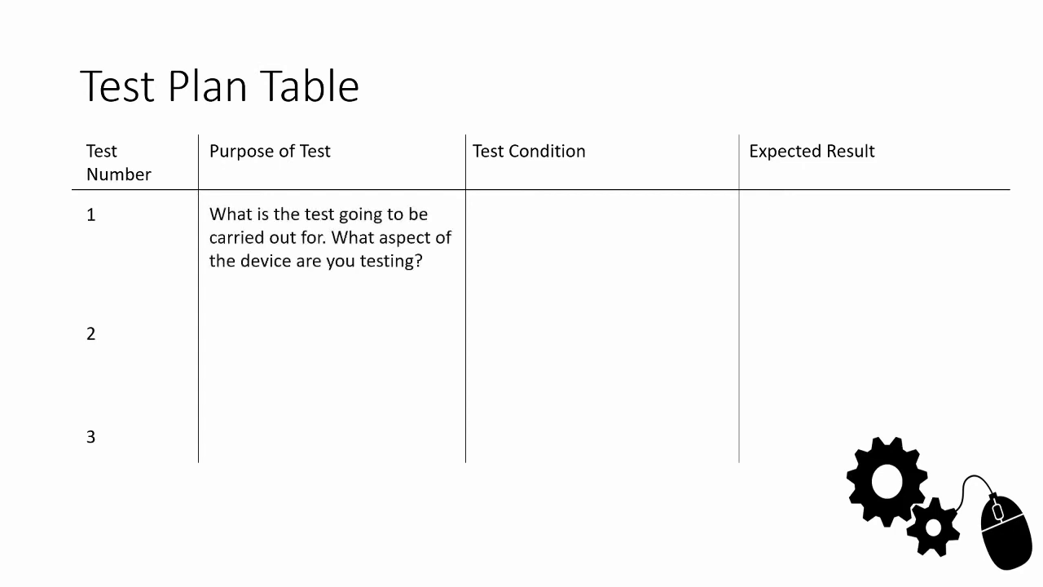
text(How are you going to test this? What actions will you carry out to complete the test?)
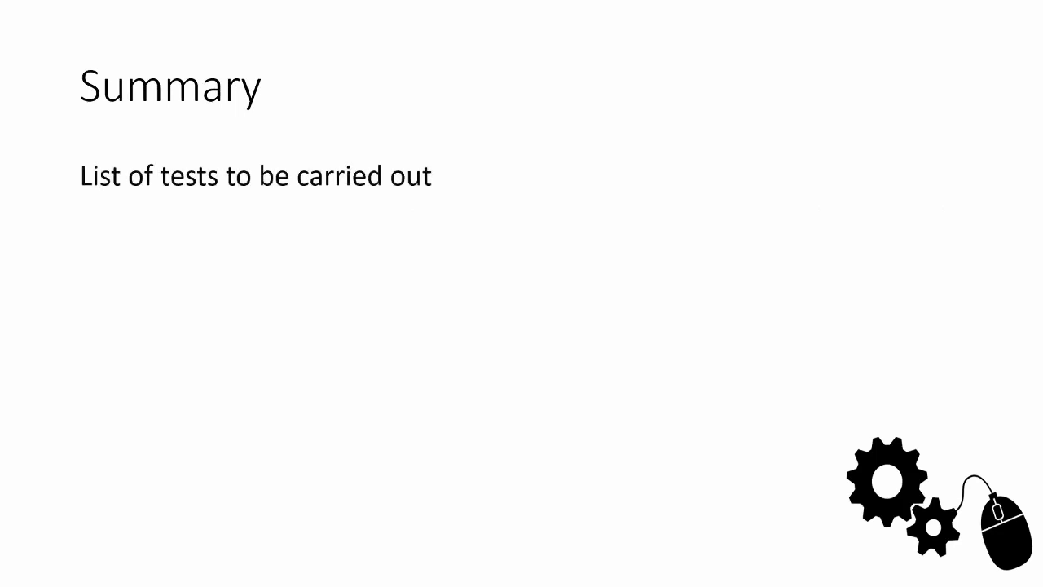
text(-And how to do them)
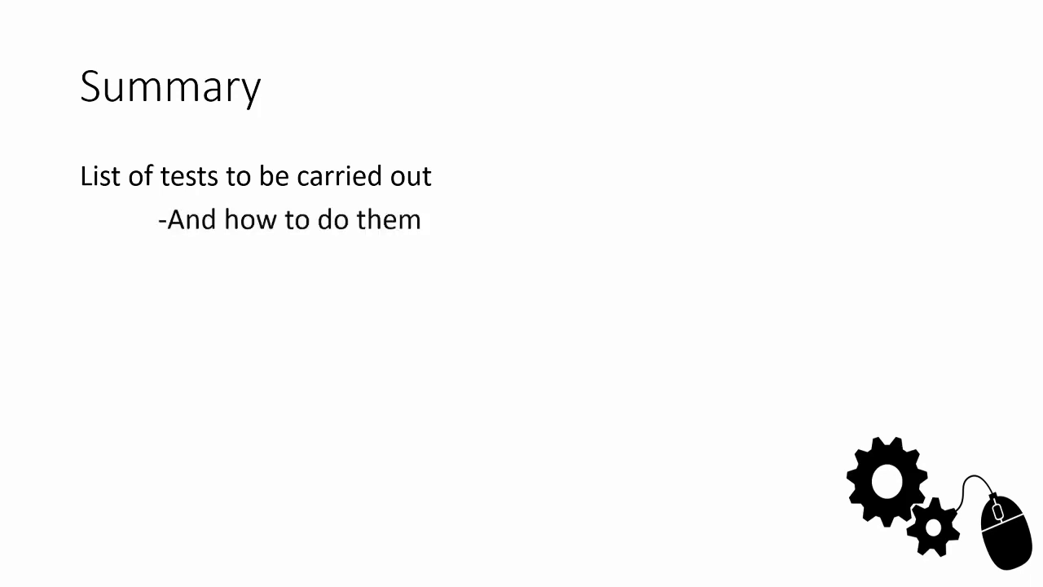